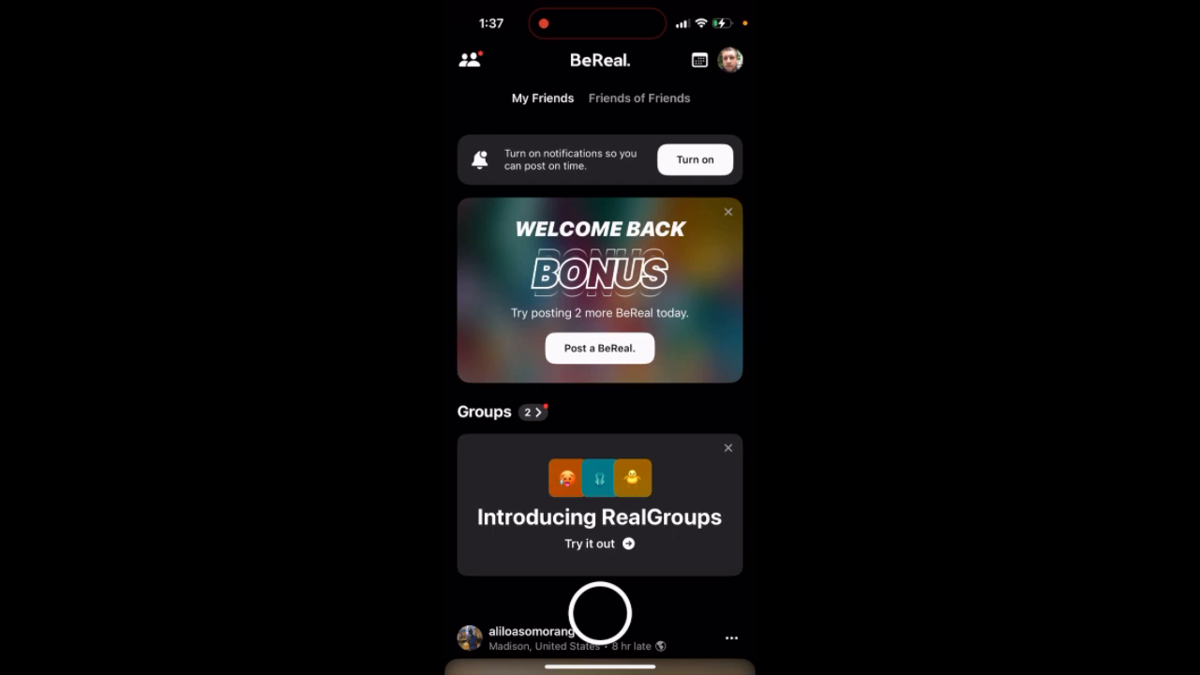
# Open friend suggestions and scroll down to the RealPeople & RealBrands accounts
pyautogui.click(469, 59)
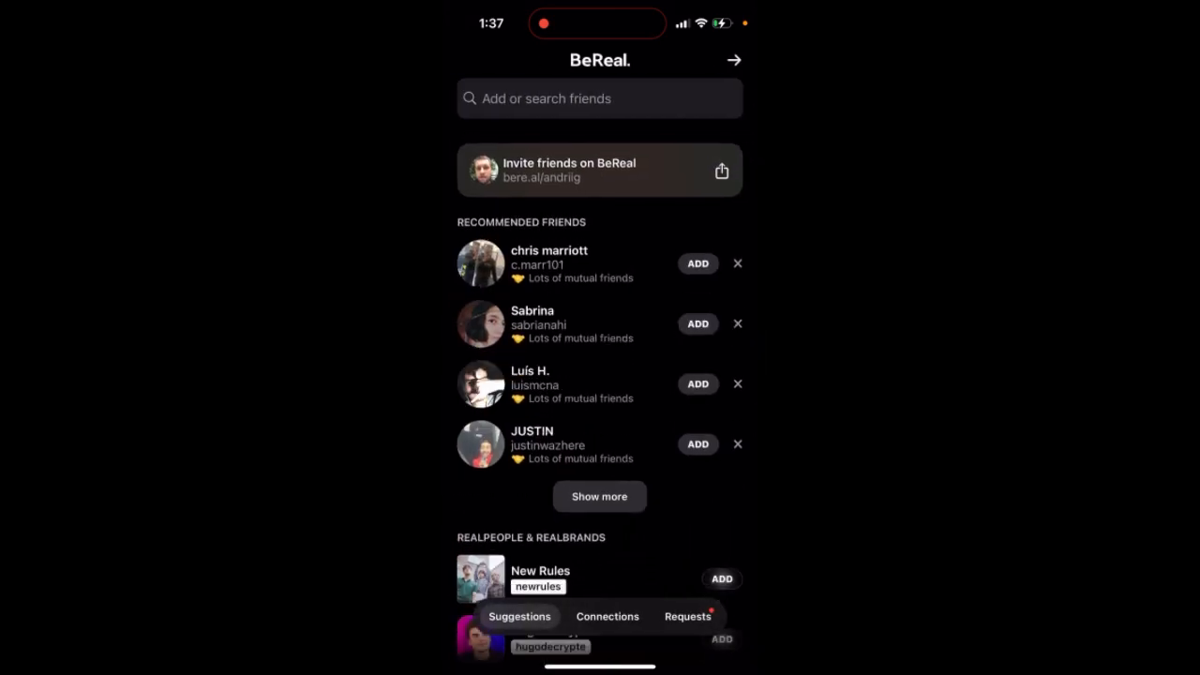
pyautogui.scroll(-3)
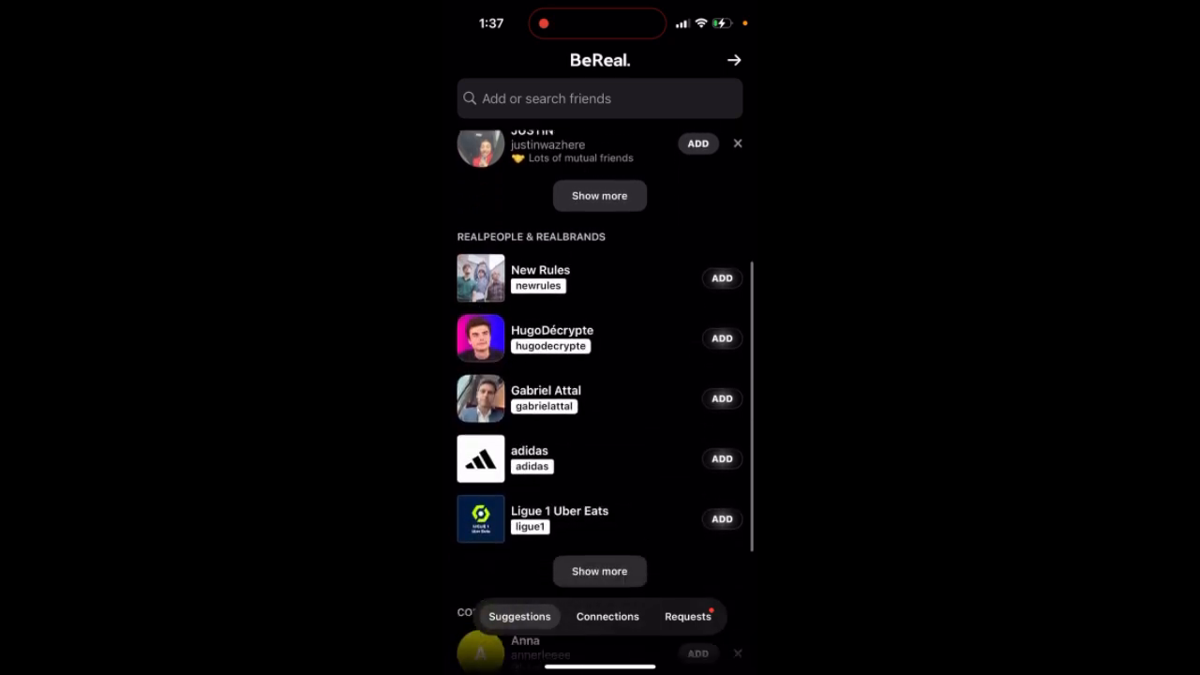
pyautogui.scroll(-3)
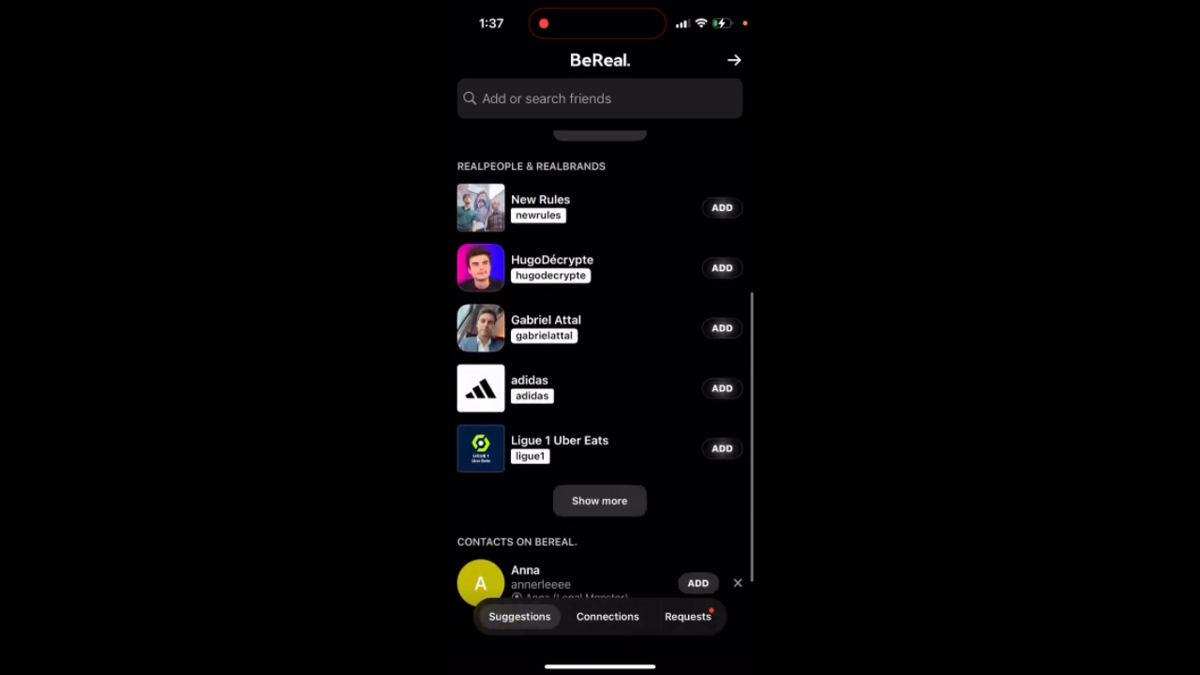
# Expand the full RealPeople & RealBrands grid and add one account
pyautogui.click(599, 501)
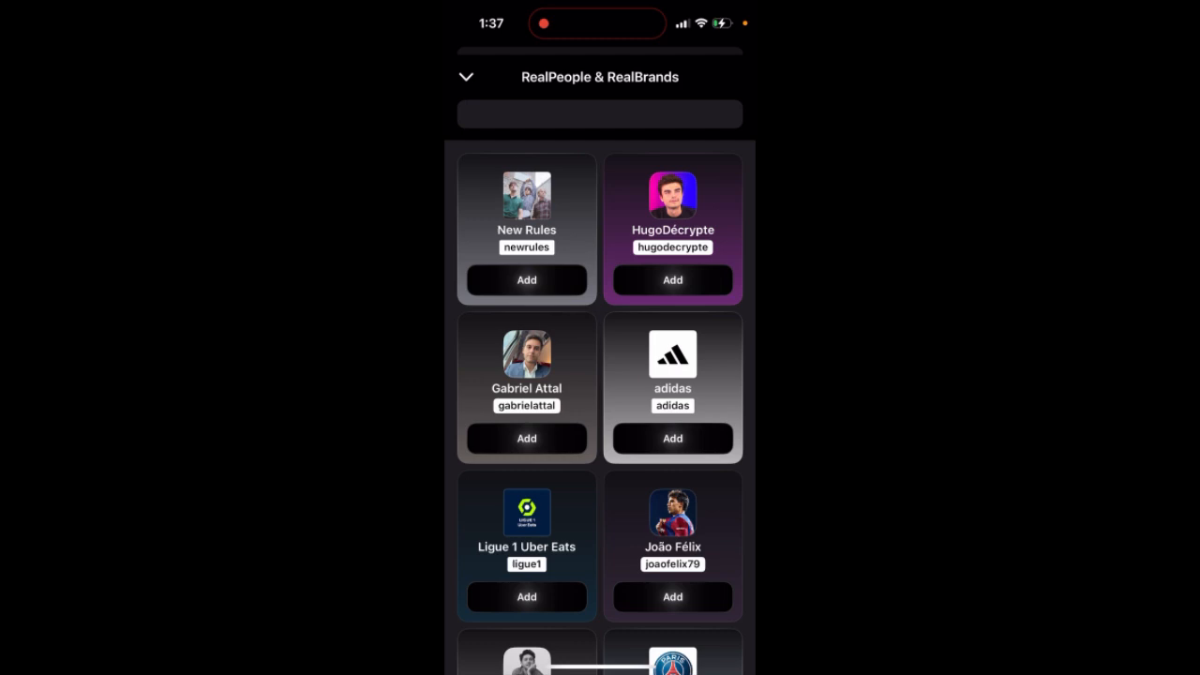
pyautogui.scroll(-3)
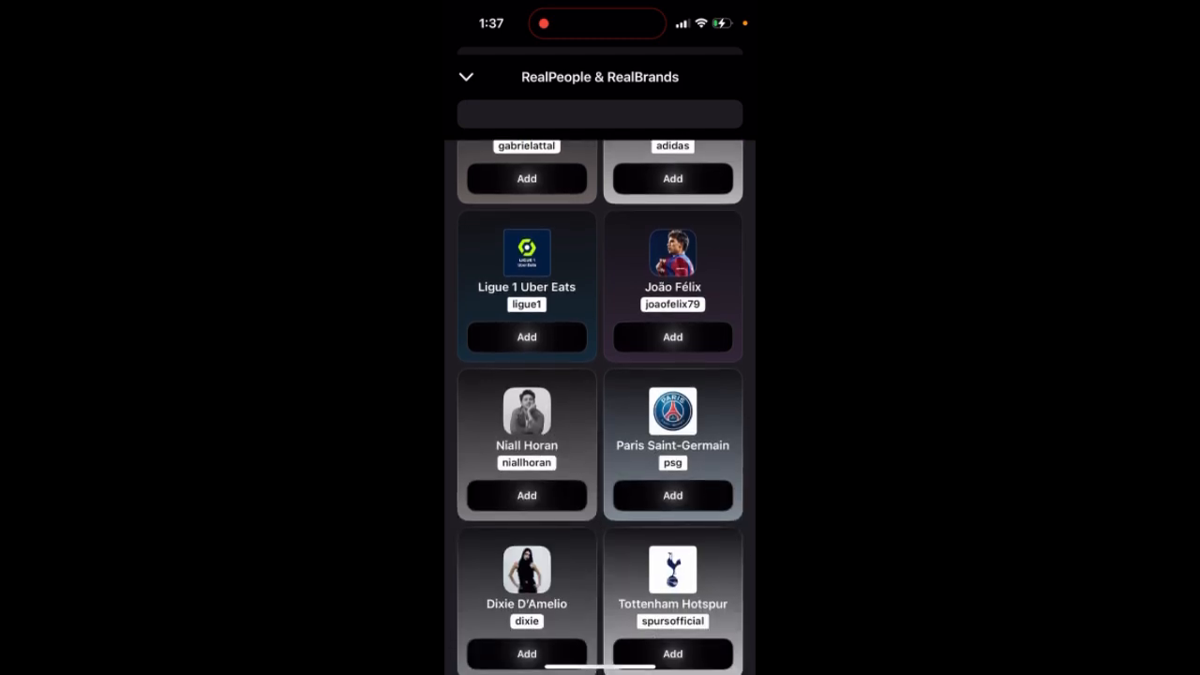
pyautogui.click(672, 337)
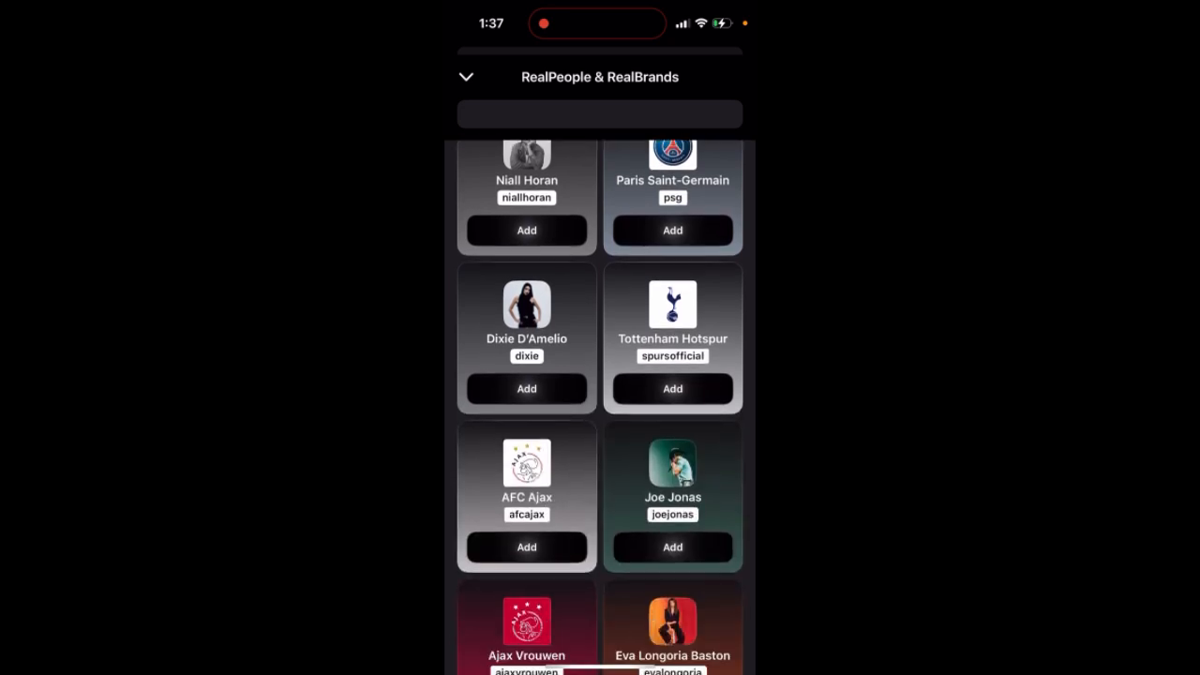
# Scroll down the grid to brands like PUMA, Chicago Bulls and Reebok
pyautogui.scroll(-3)
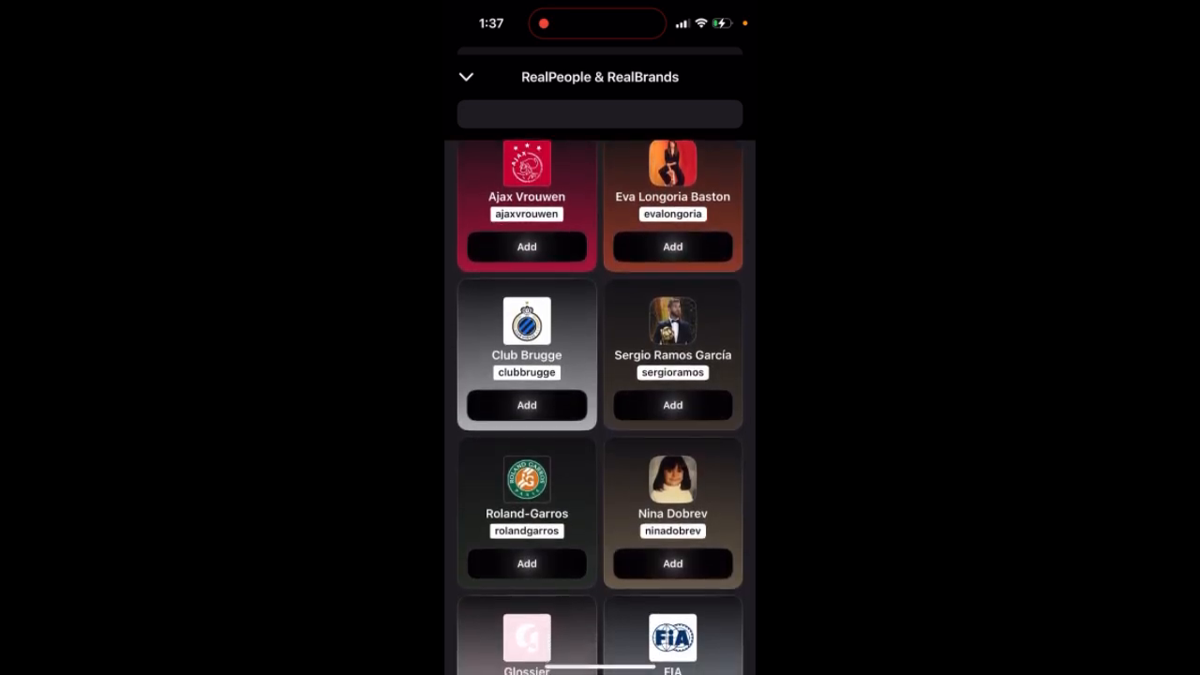
pyautogui.scroll(-3)
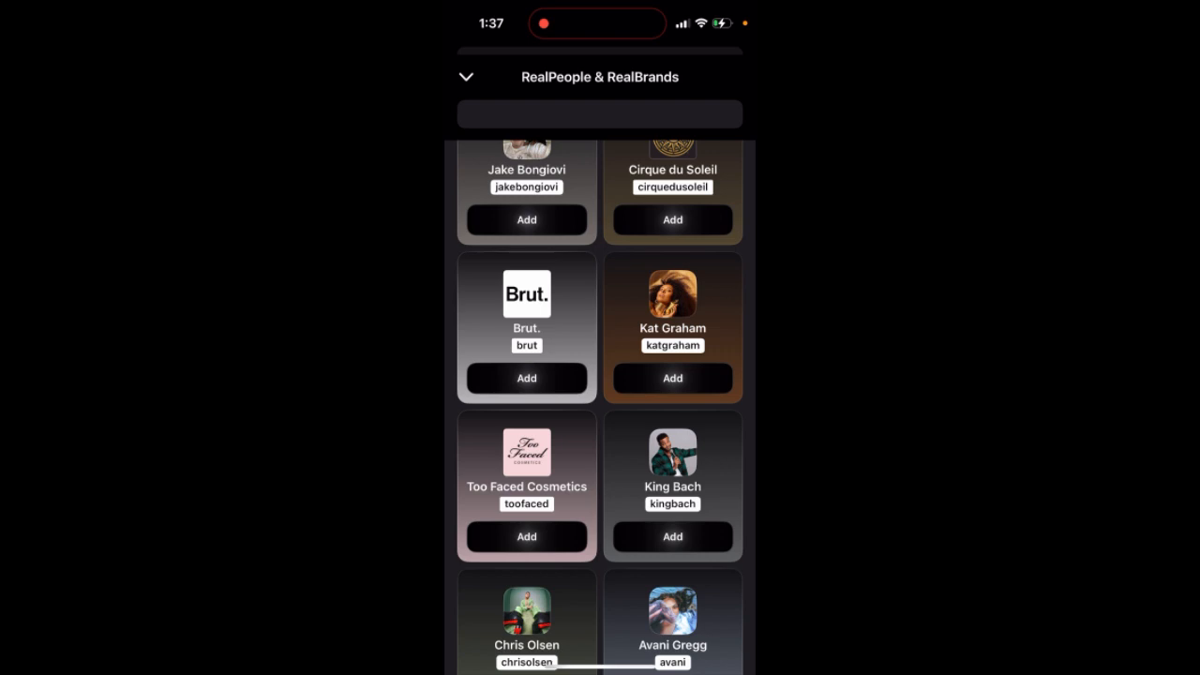
pyautogui.scroll(-3)
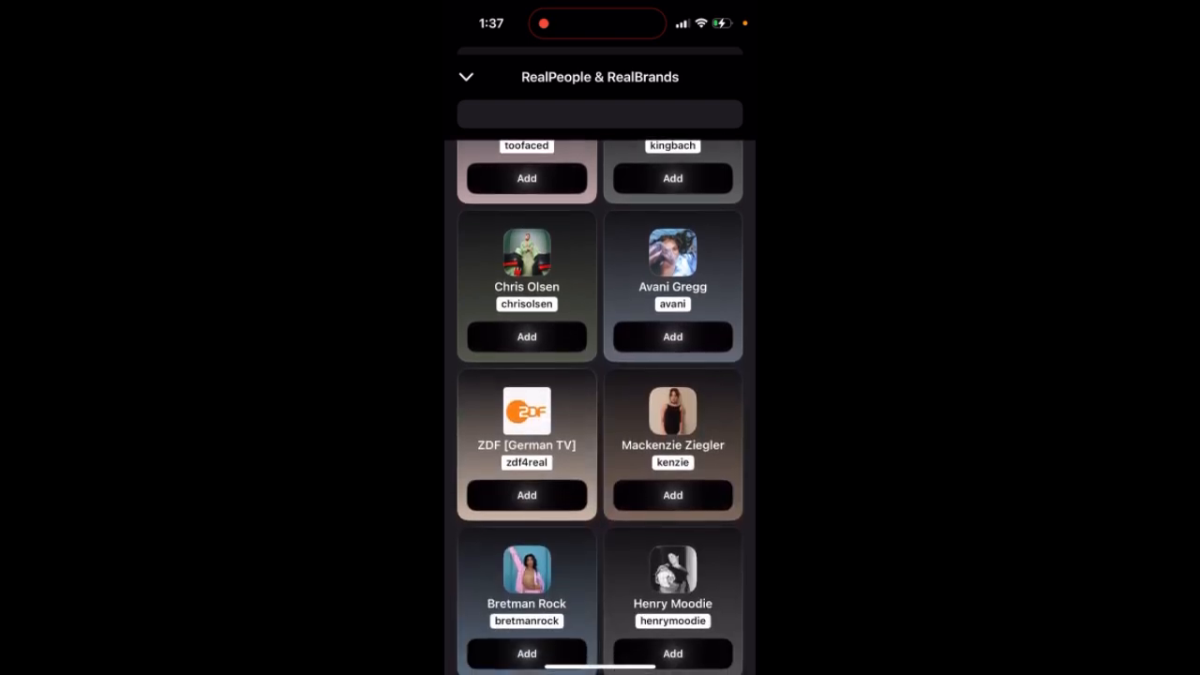
pyautogui.scroll(-3)
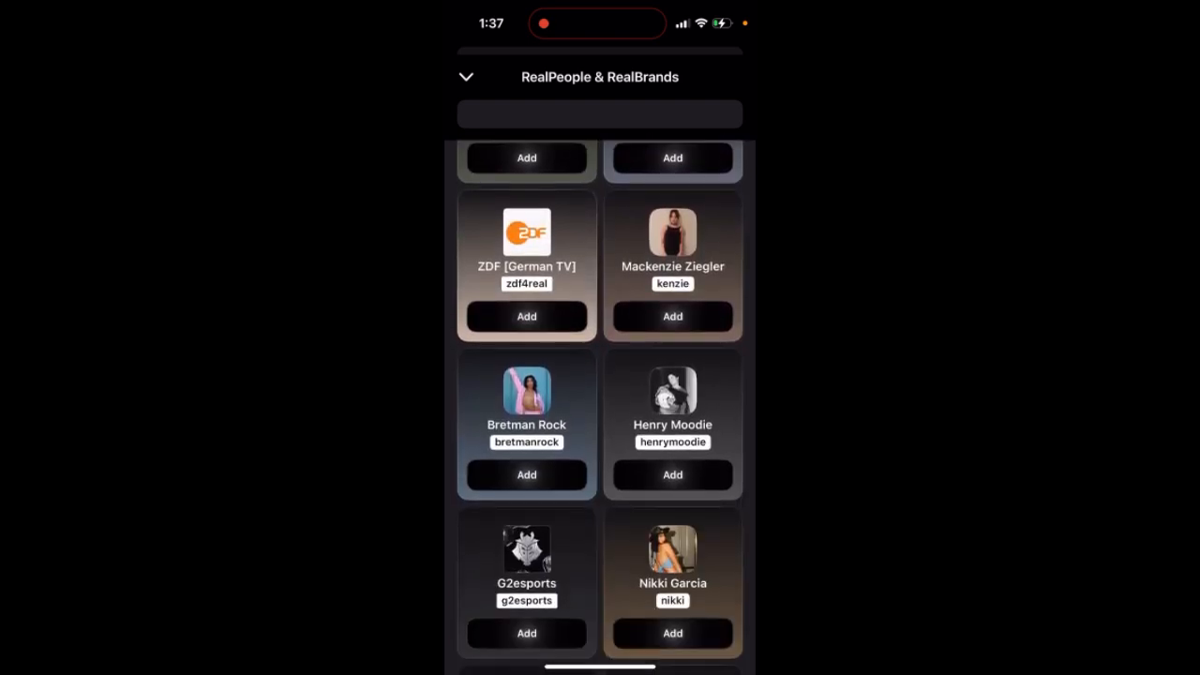
pyautogui.scroll(-3)
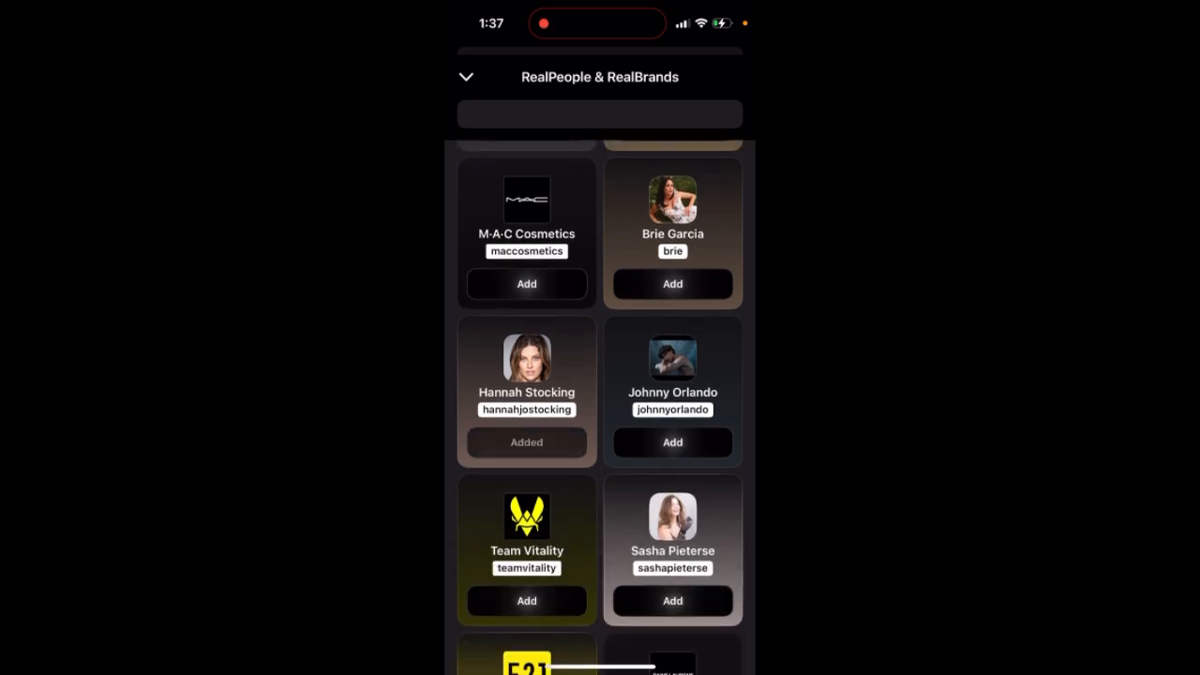
pyautogui.scroll(-3)
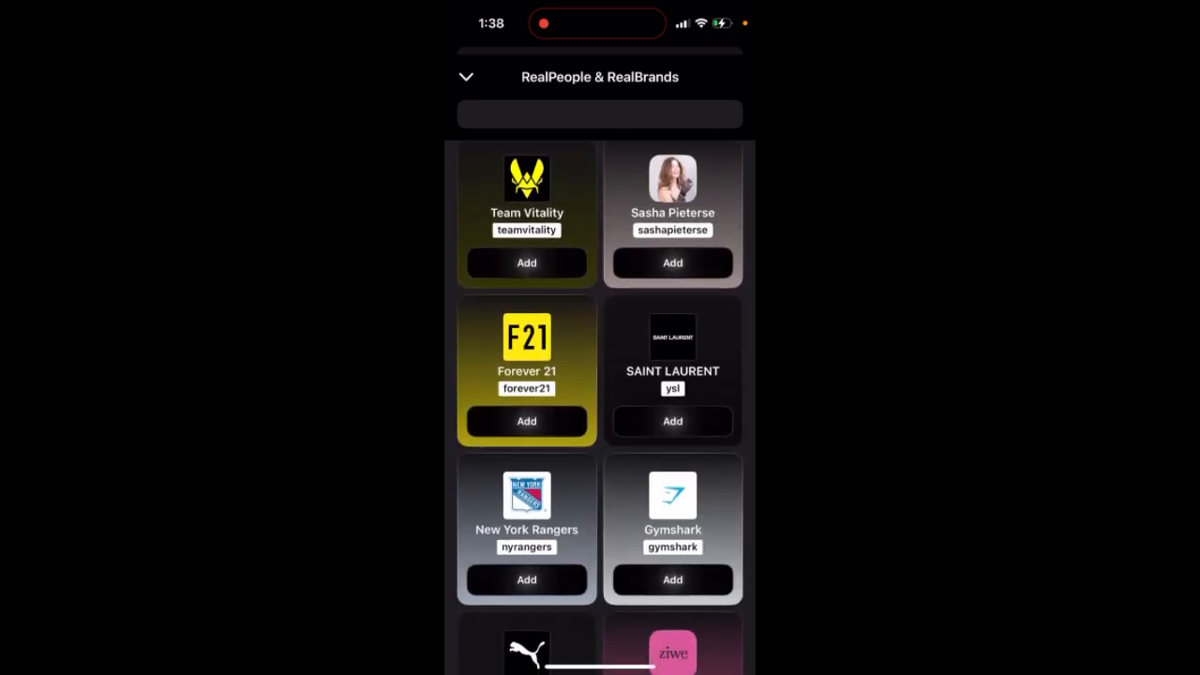
pyautogui.scroll(-3)
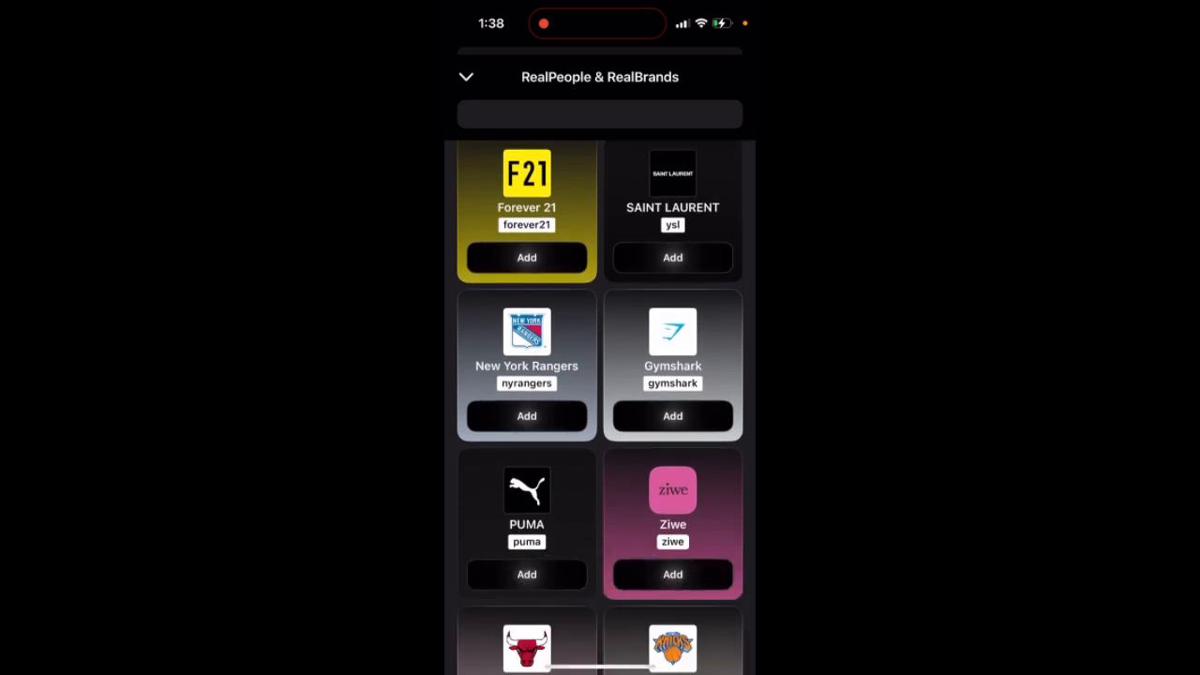
pyautogui.scroll(-3)
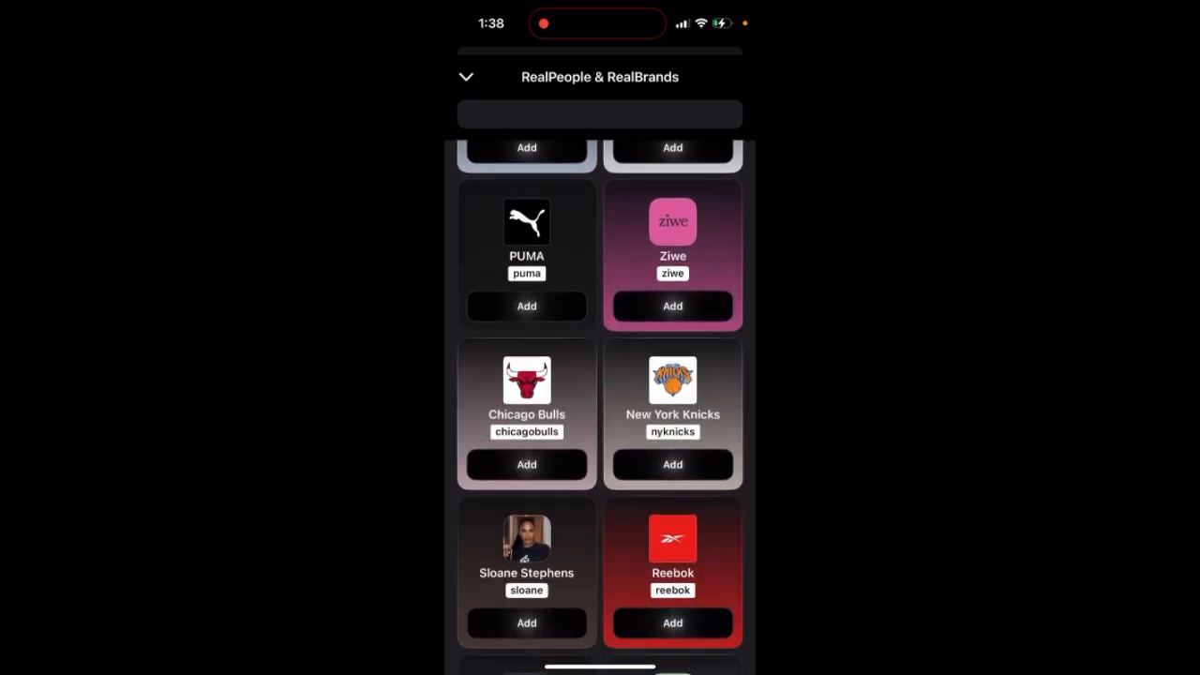